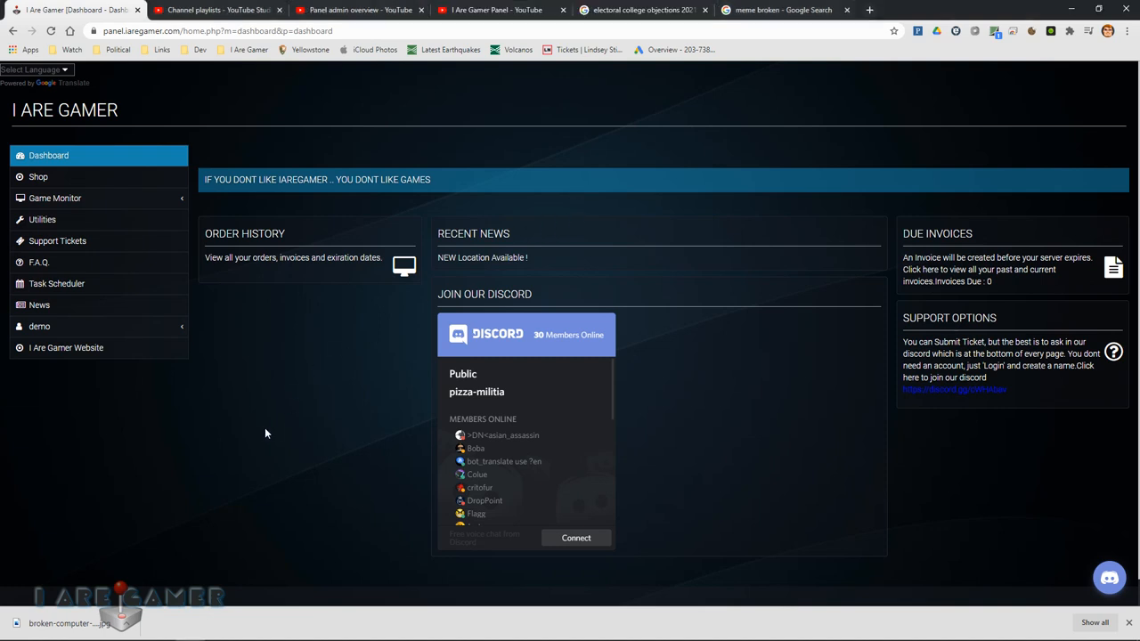
{"action": "mouse_move", "coordinate": [267, 379]}
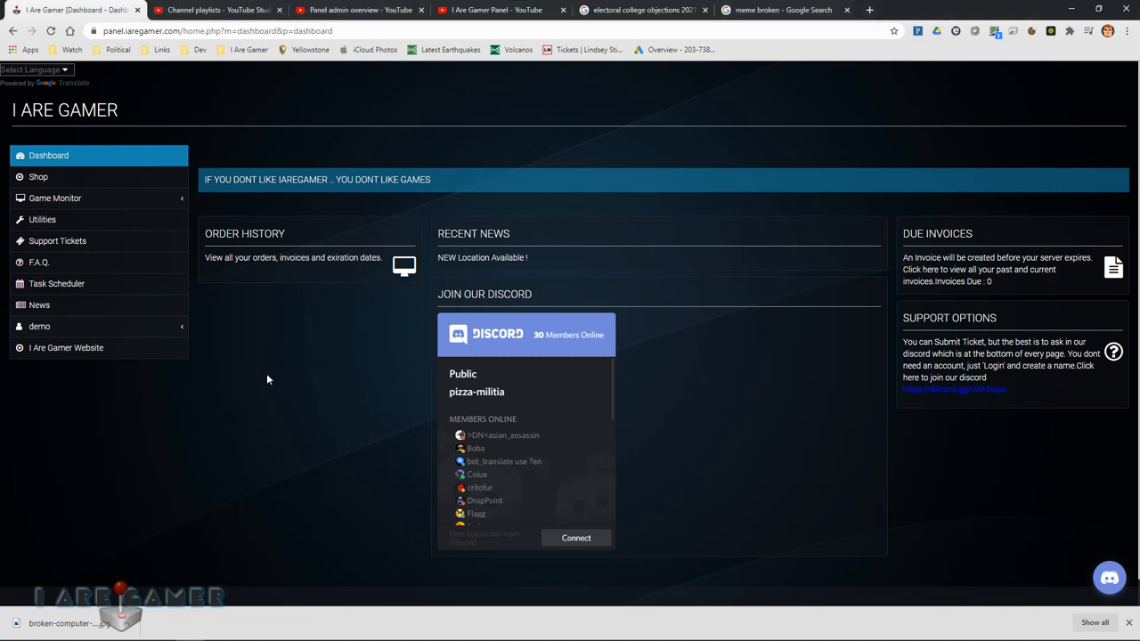
{"action": "mouse_move", "coordinate": [236, 358]}
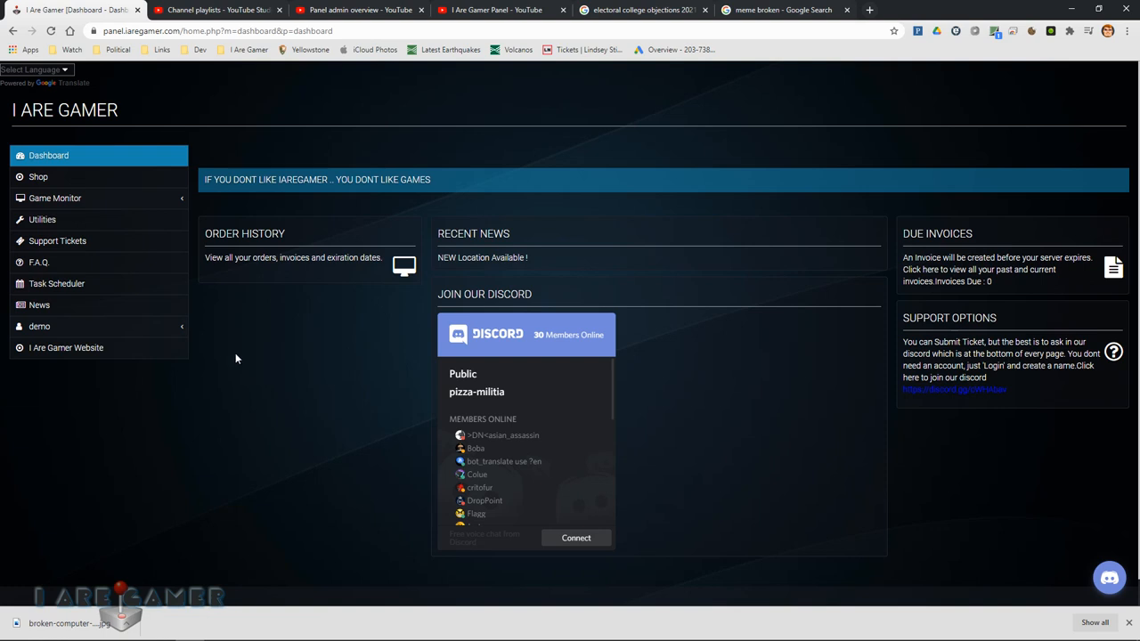
Step: Open the Demo FoF server page from Game Monitor's Fistful of Frags list
{"action": "left_click", "coordinate": [54, 198]}
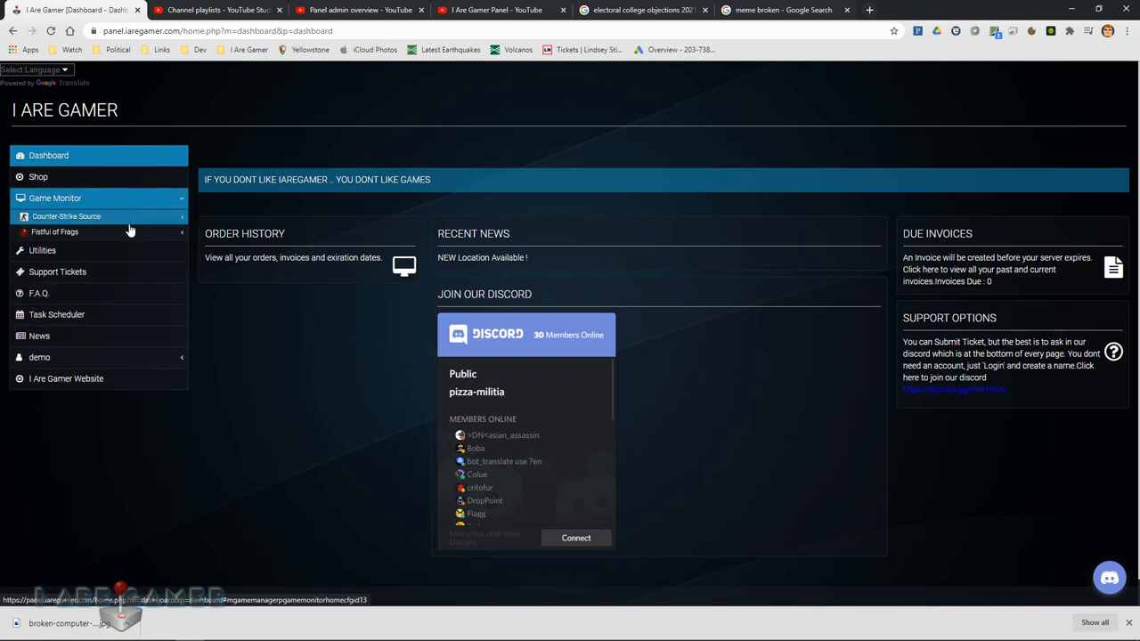
{"action": "left_click", "coordinate": [55, 231]}
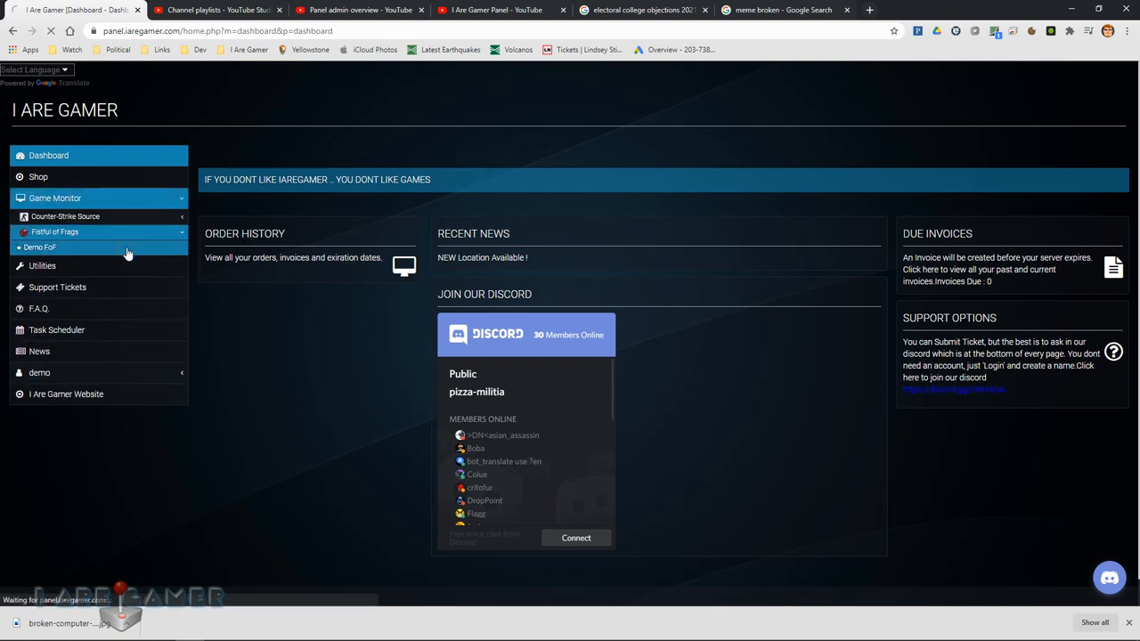
{"action": "left_click", "coordinate": [40, 247]}
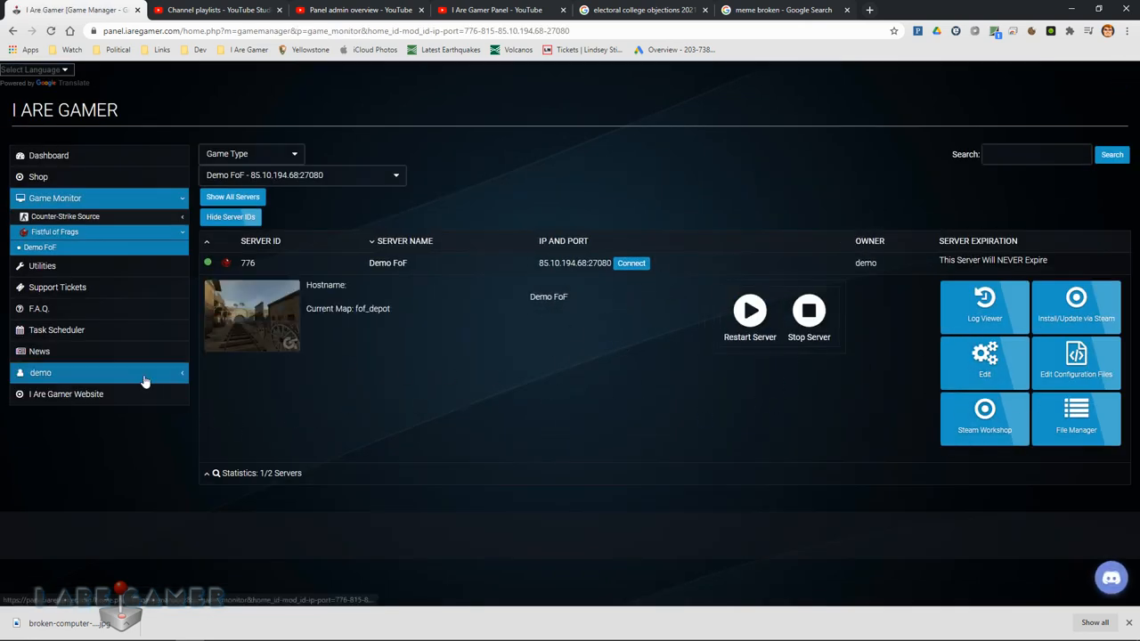
Step: Add a sub-user with username 'subDemo' and a password under demo > Sub Users
{"action": "left_click", "coordinate": [41, 372]}
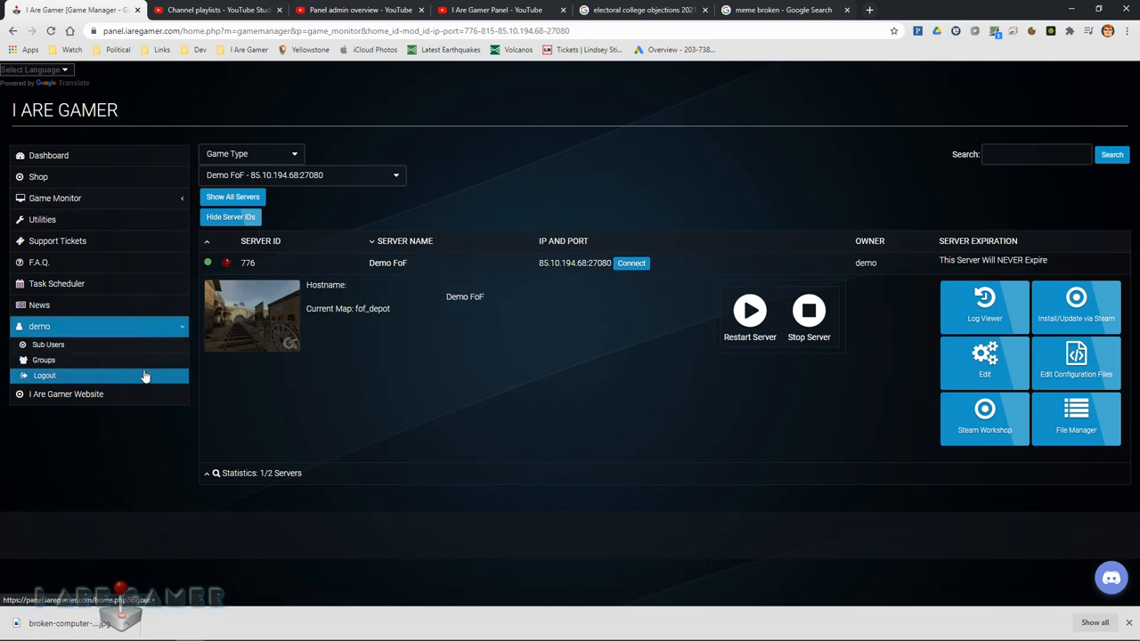
{"action": "left_click", "coordinate": [49, 345]}
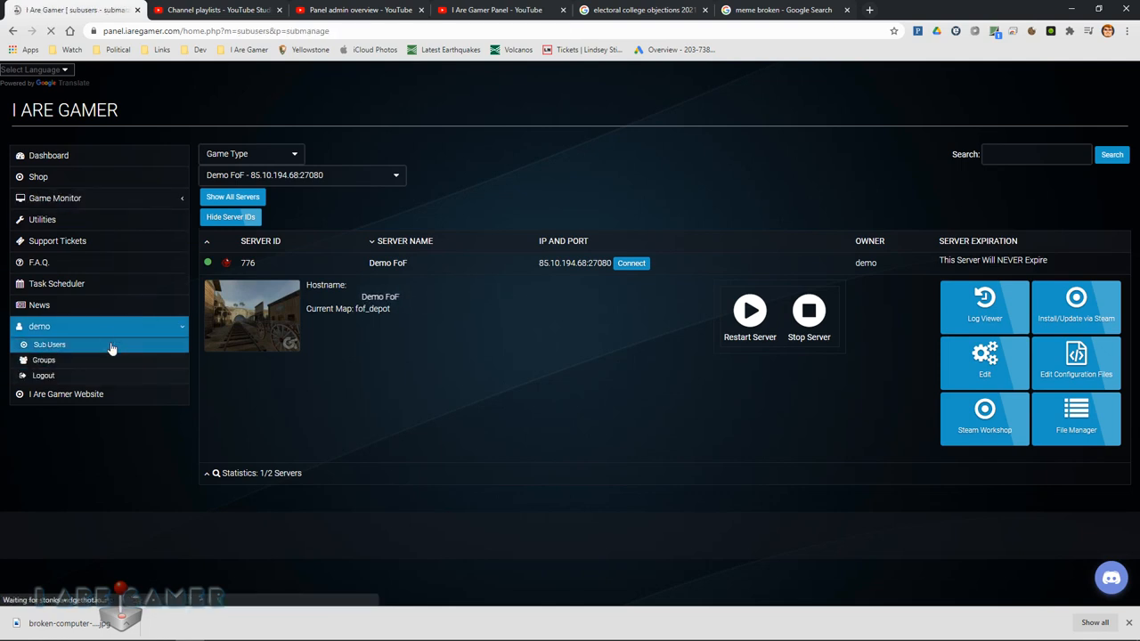
{"action": "left_click", "coordinate": [49, 345]}
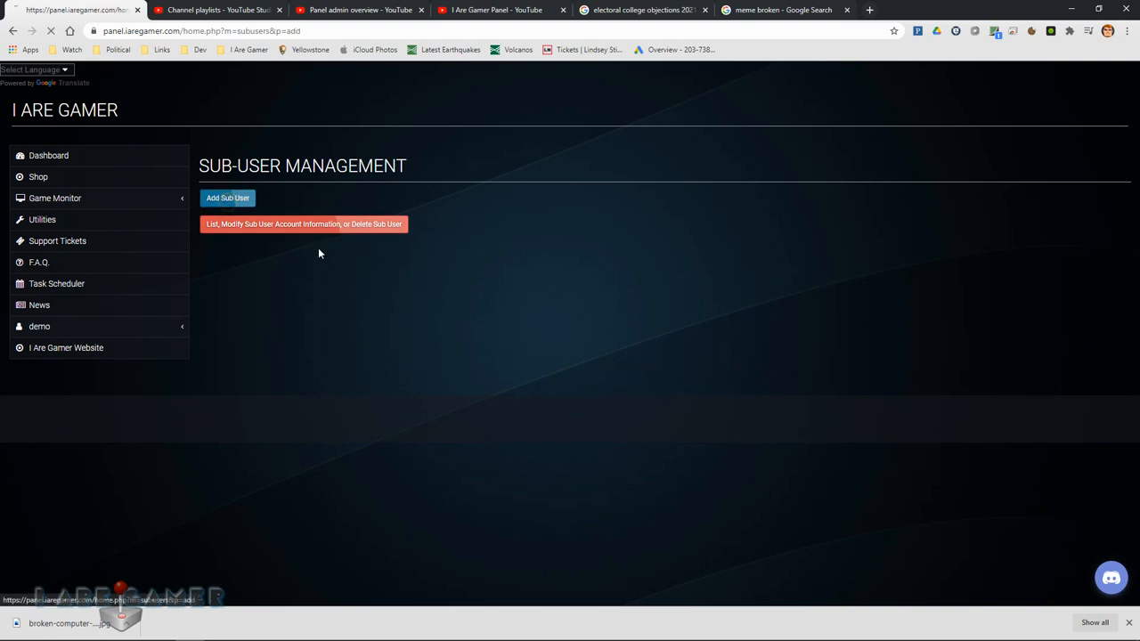
{"action": "left_click", "coordinate": [227, 198]}
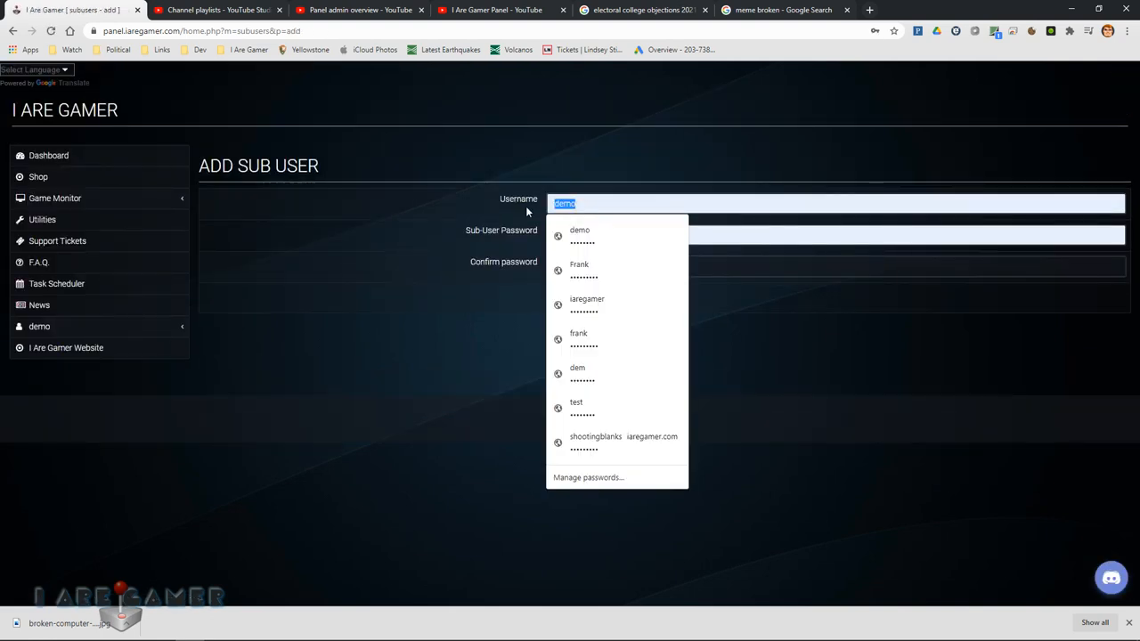
{"action": "type", "text": "su"}
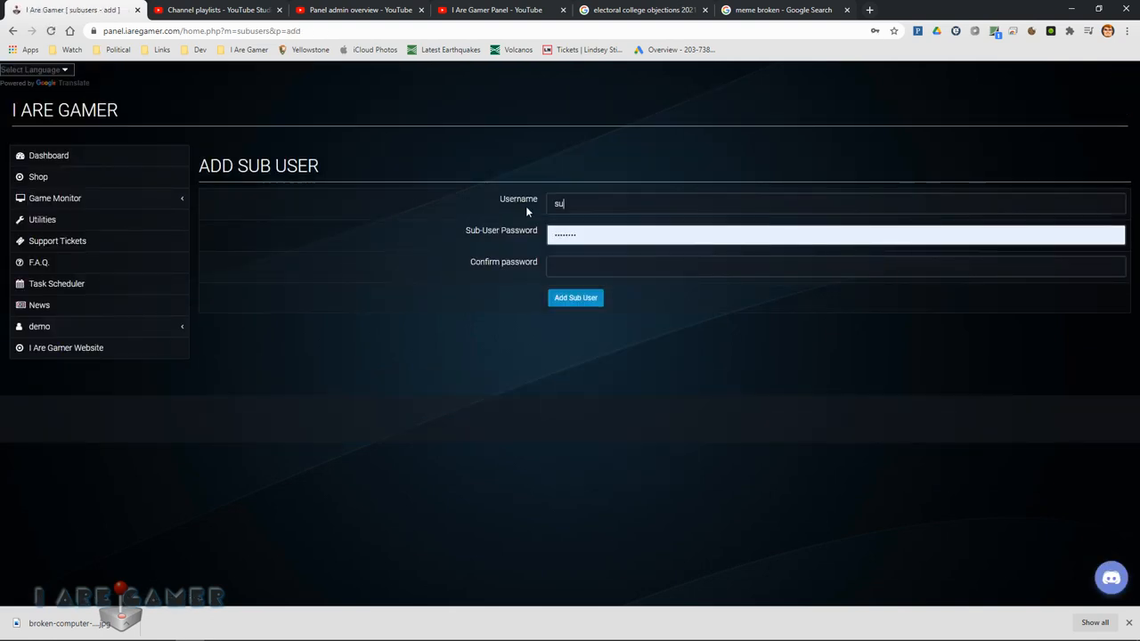
{"action": "type", "text": "bD"}
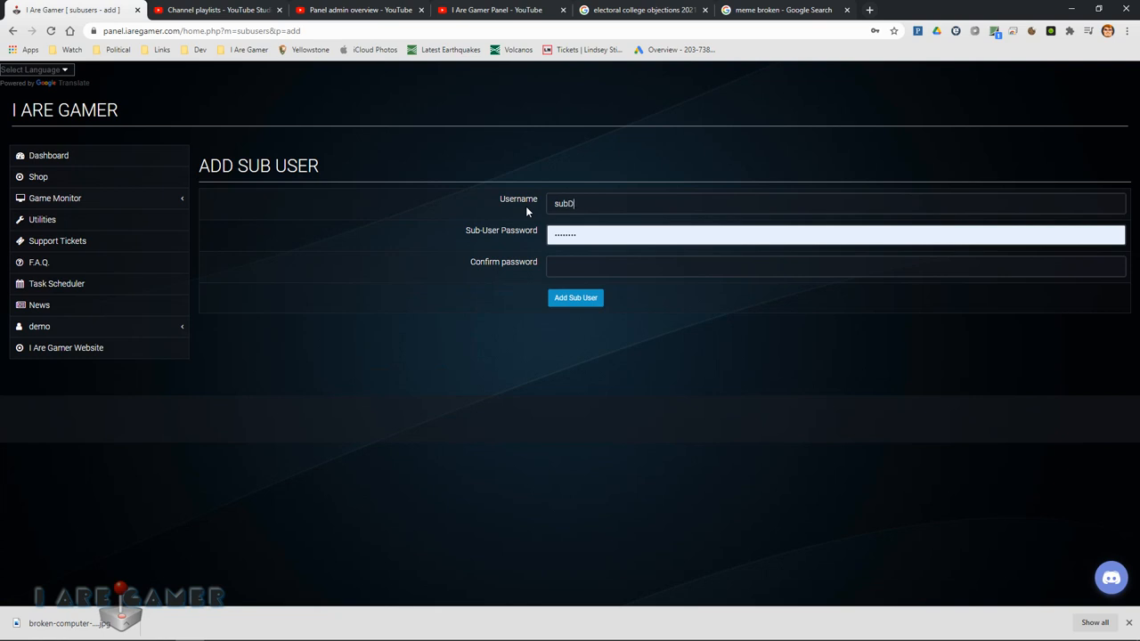
{"action": "type", "text": "emo"}
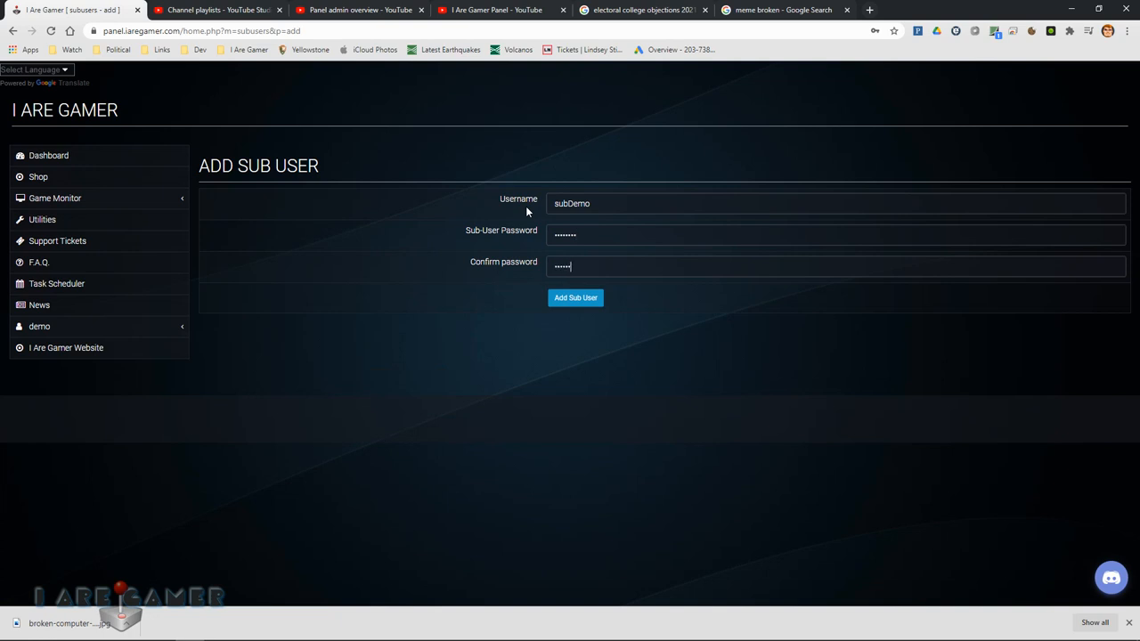
{"action": "left_click", "coordinate": [575, 298]}
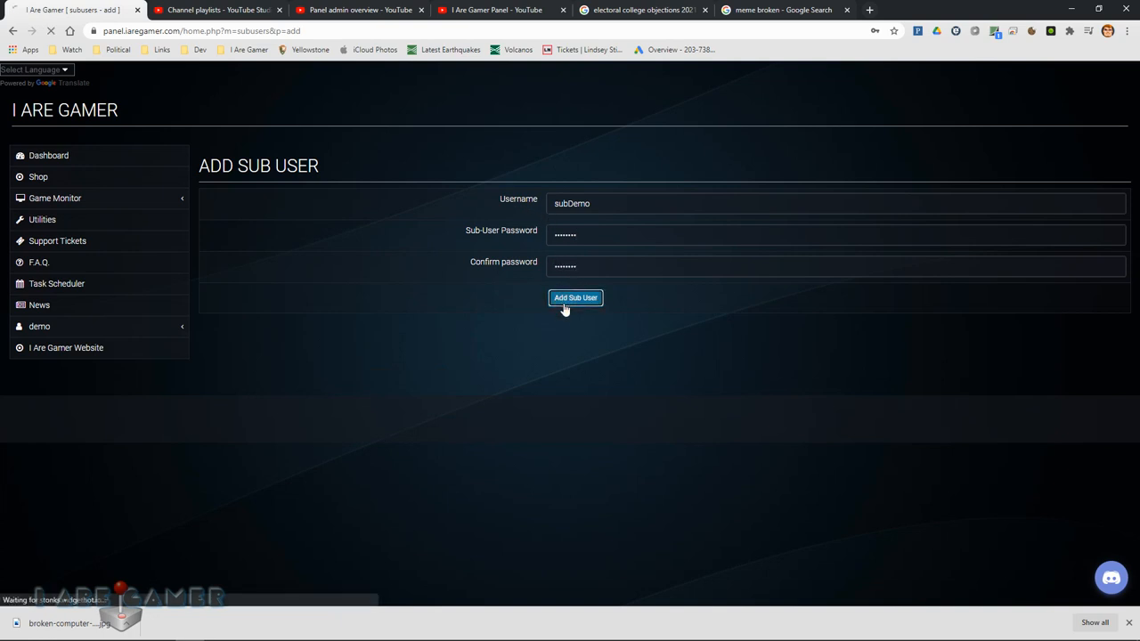
{"action": "left_click", "coordinate": [575, 298]}
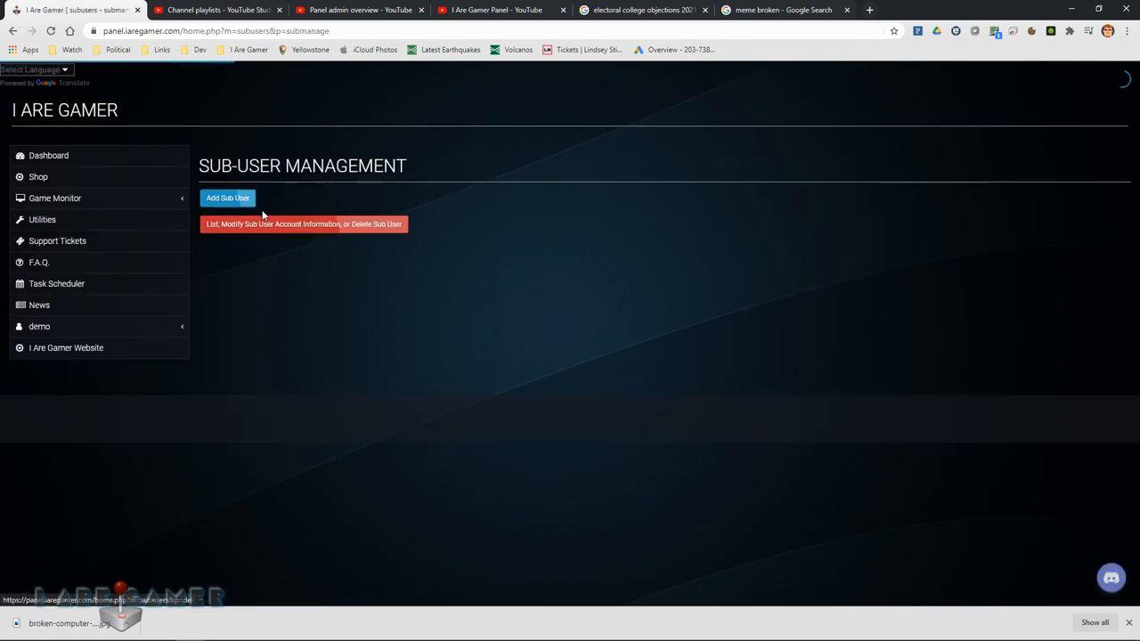
Step: Add a group named 'Fistful of Frags Admins' on the demo Groups page
{"action": "left_click", "coordinate": [40, 326]}
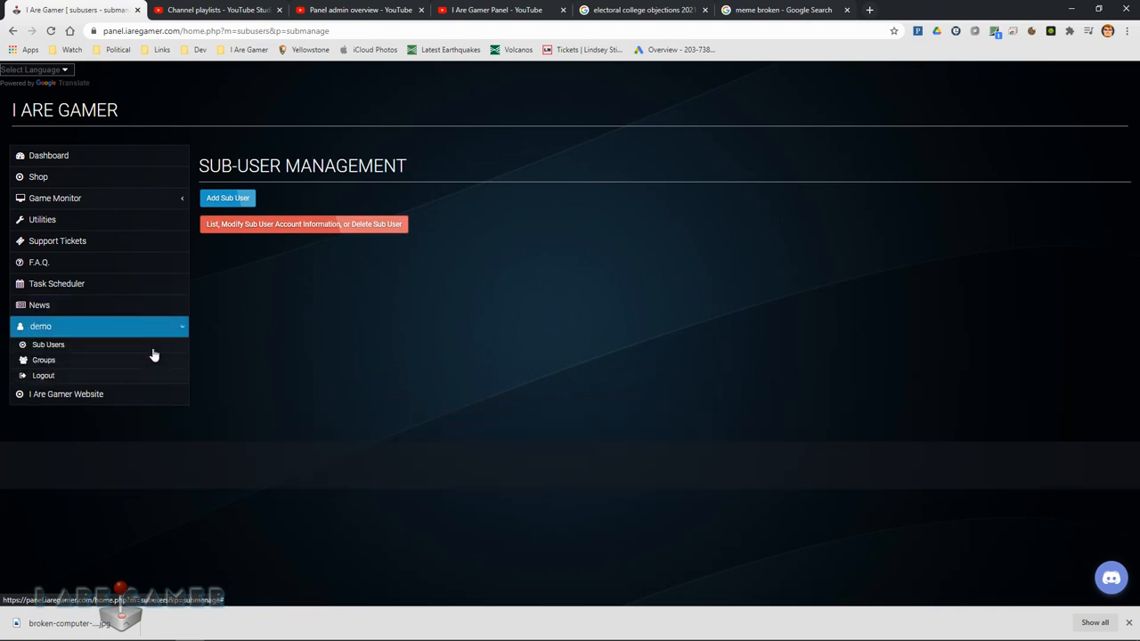
{"action": "left_click", "coordinate": [43, 360]}
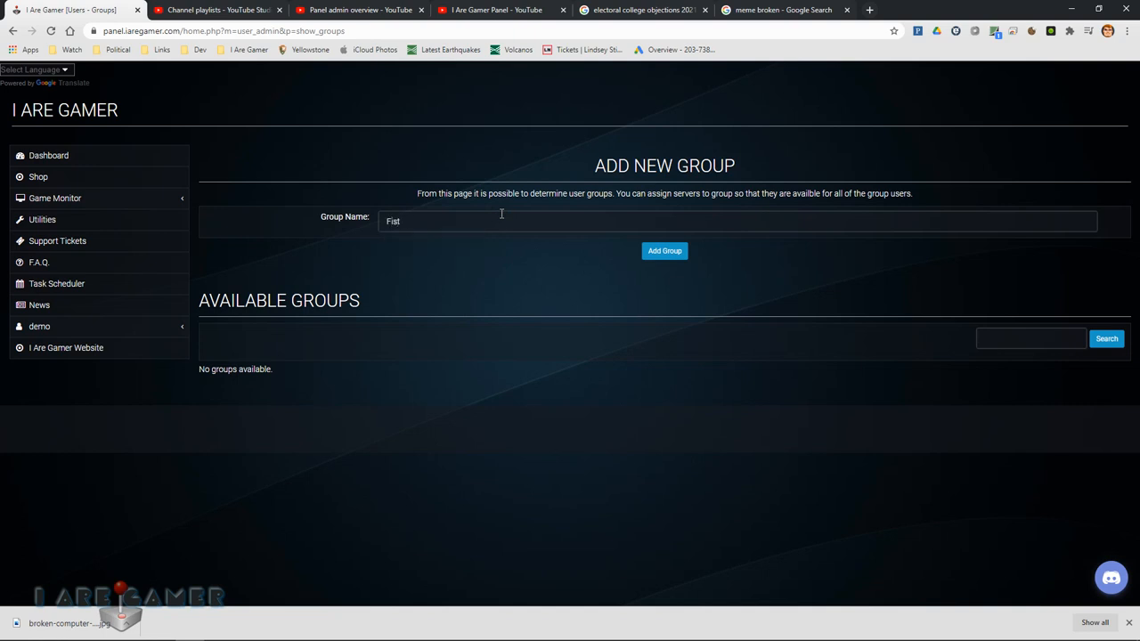
{"action": "type", "text": "ful of Frag"}
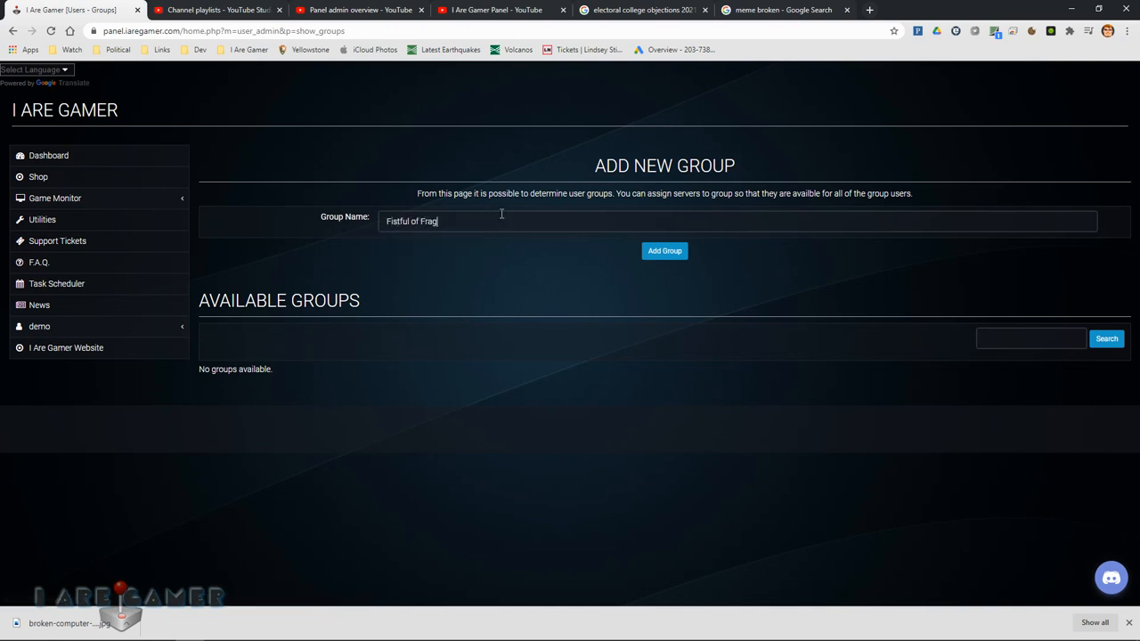
{"action": "type", "text": "s Admins"}
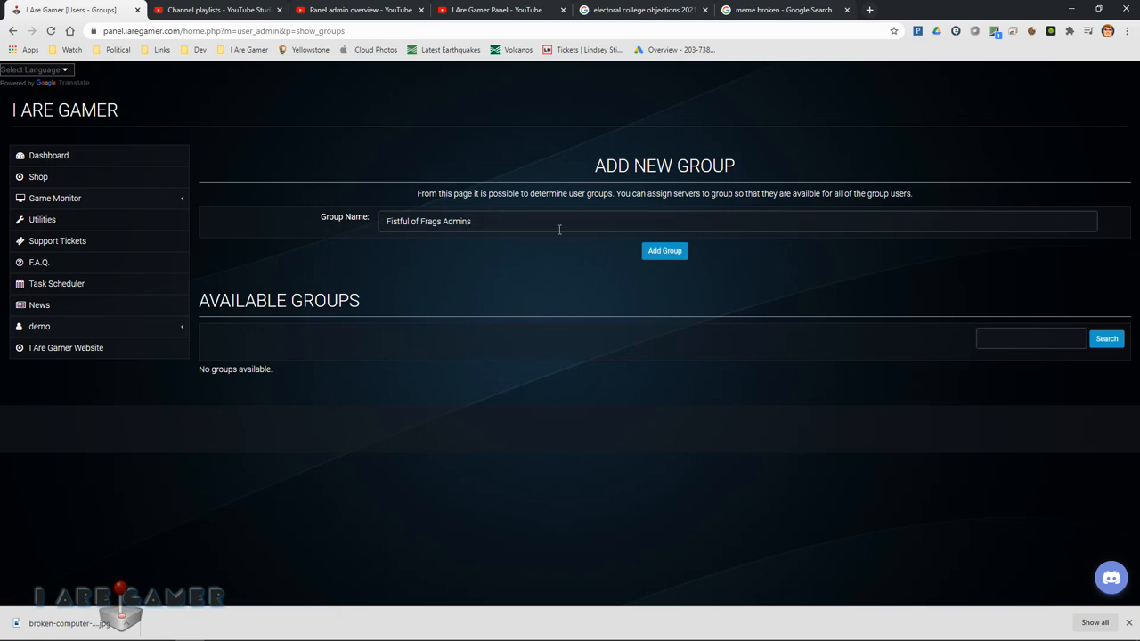
{"action": "left_click", "coordinate": [665, 251]}
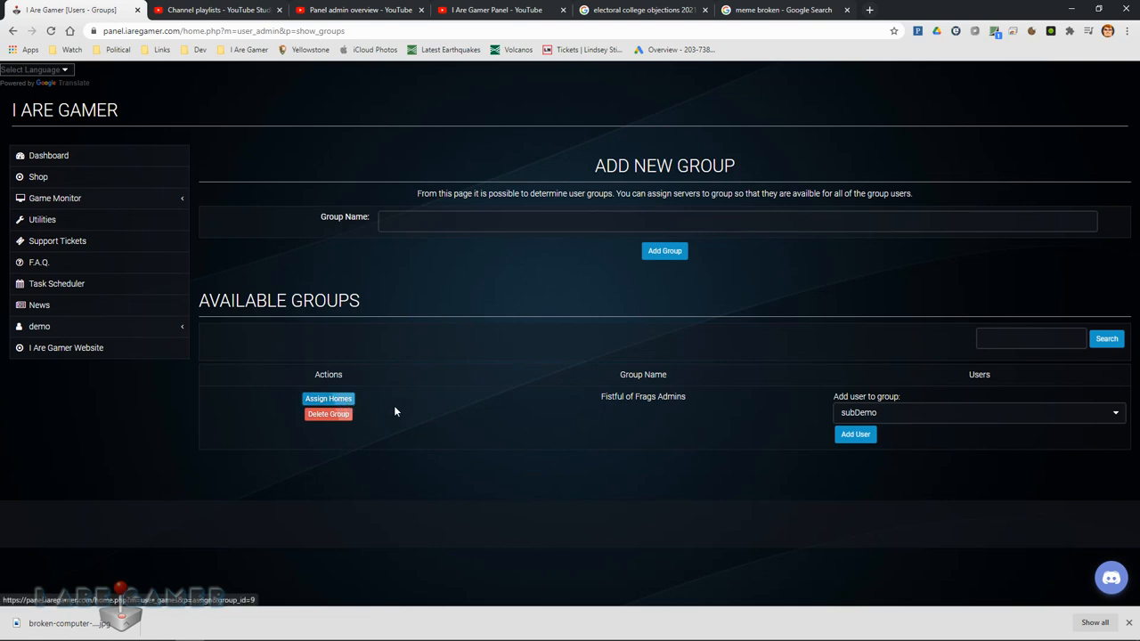
{"action": "mouse_move", "coordinate": [328, 398]}
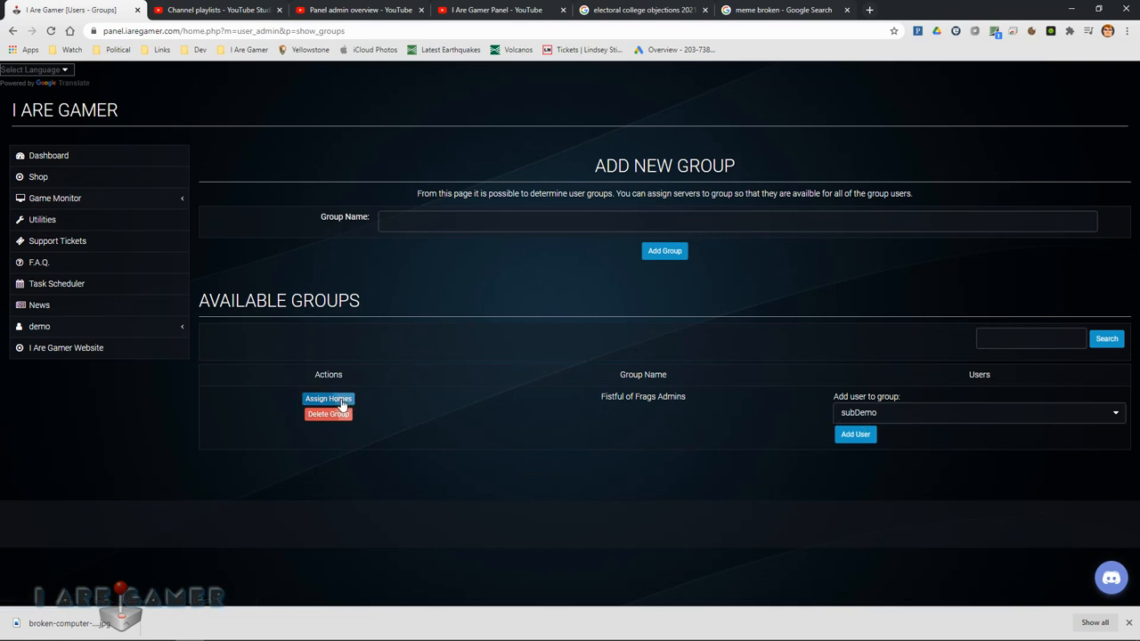
{"action": "mouse_move", "coordinate": [329, 398]}
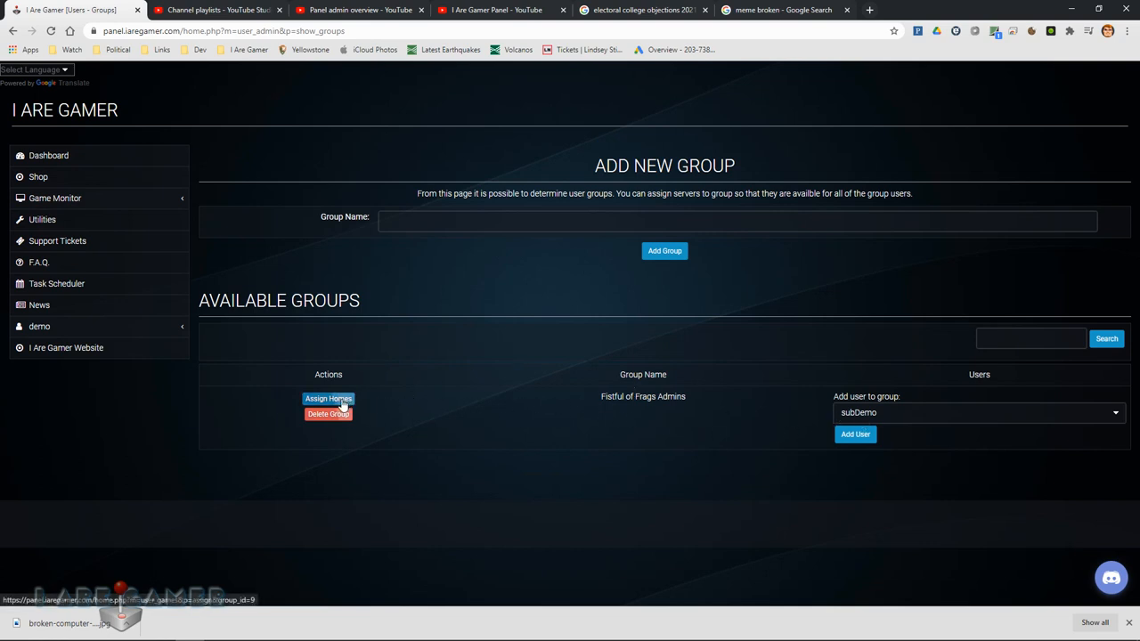
Step: Assign the Demo FoF home to Fistful of Frags Admins with all permissions checked
{"action": "left_click", "coordinate": [54, 198]}
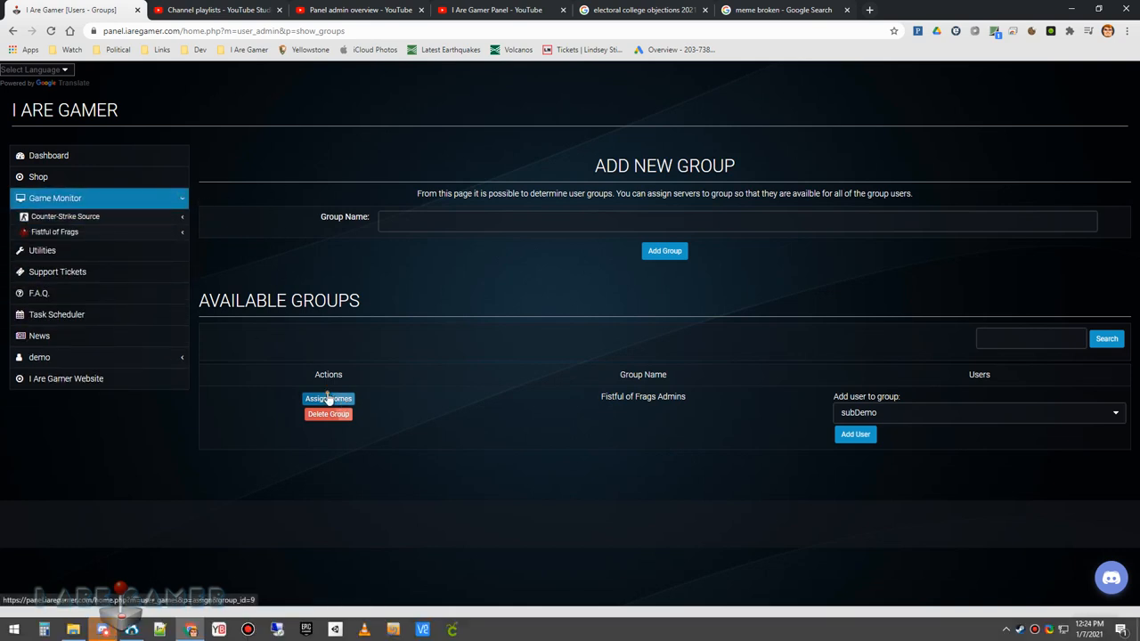
{"action": "left_click", "coordinate": [327, 398]}
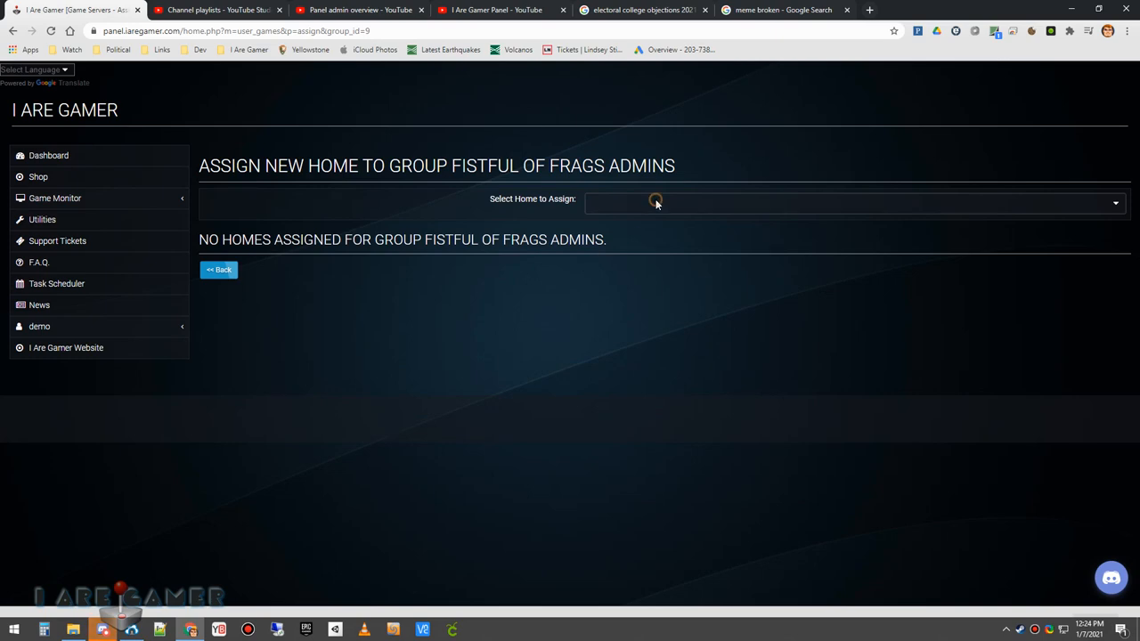
{"action": "left_click", "coordinate": [850, 199]}
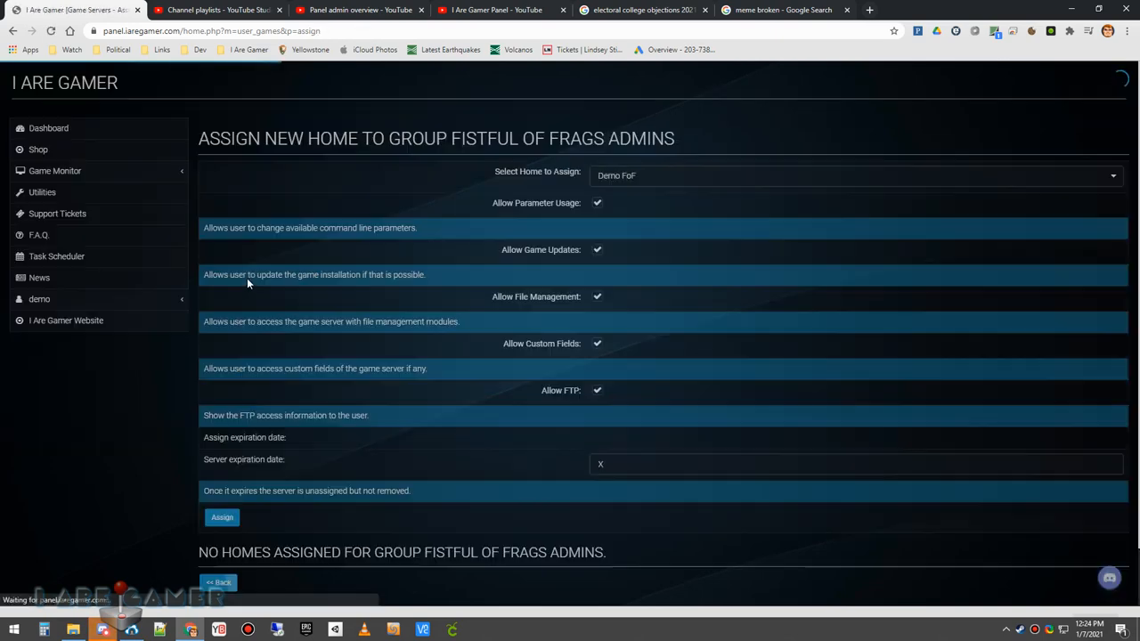
{"action": "scroll", "scroll_direction": "up", "scroll_amount": 3}
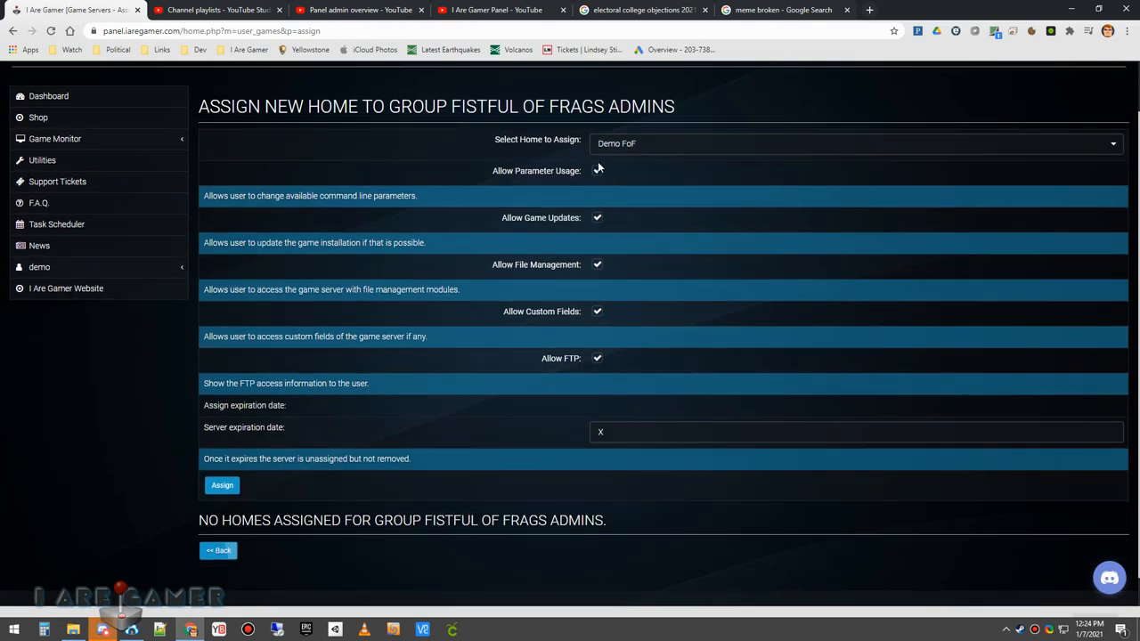
{"action": "left_click", "coordinate": [597, 170]}
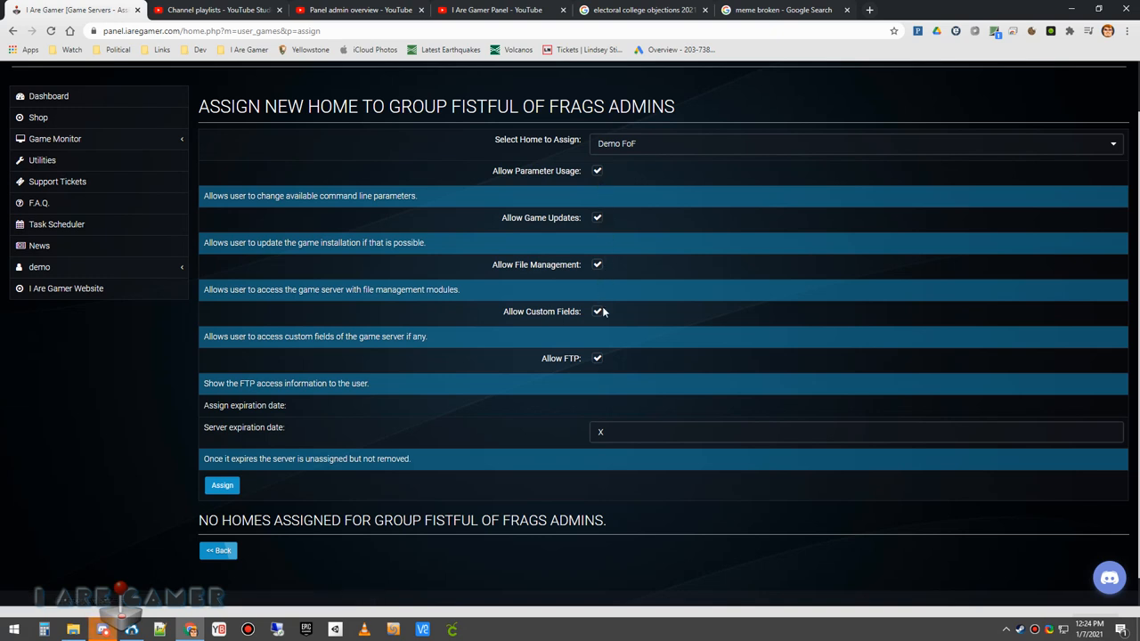
{"action": "mouse_move", "coordinate": [485, 445]}
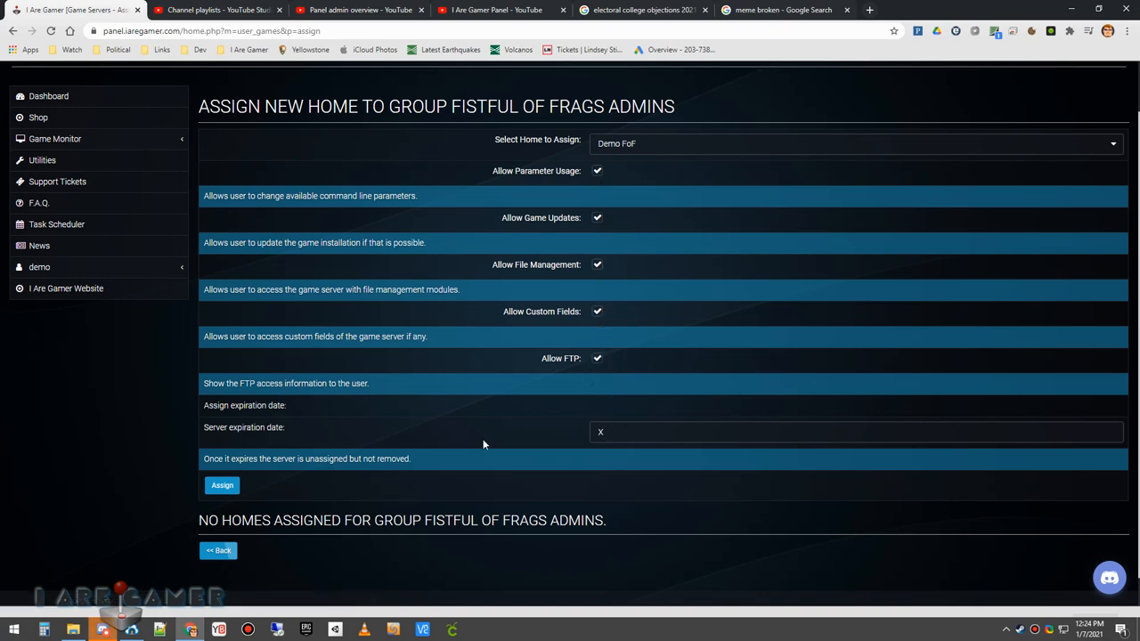
{"action": "left_click", "coordinate": [221, 485]}
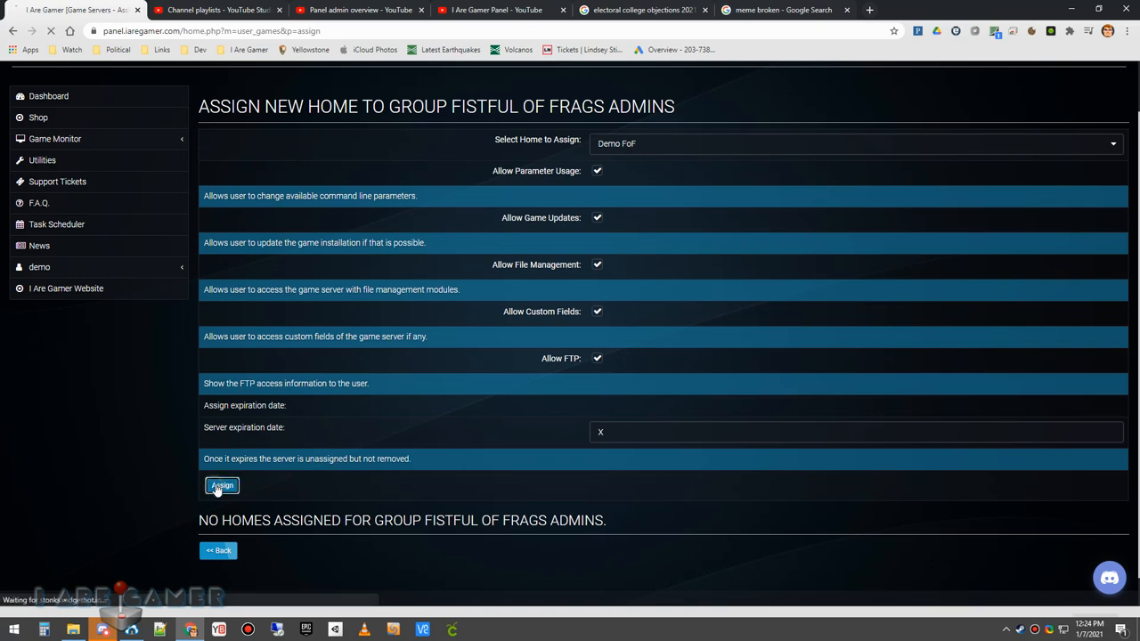
{"action": "left_click", "coordinate": [221, 486]}
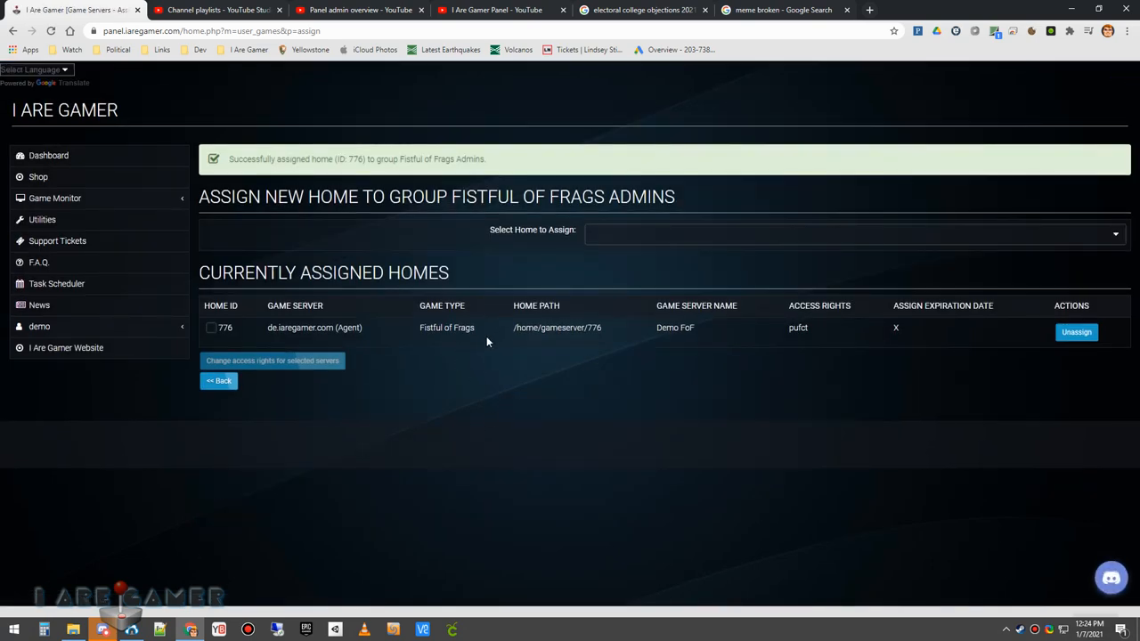
{"action": "mouse_move", "coordinate": [349, 368]}
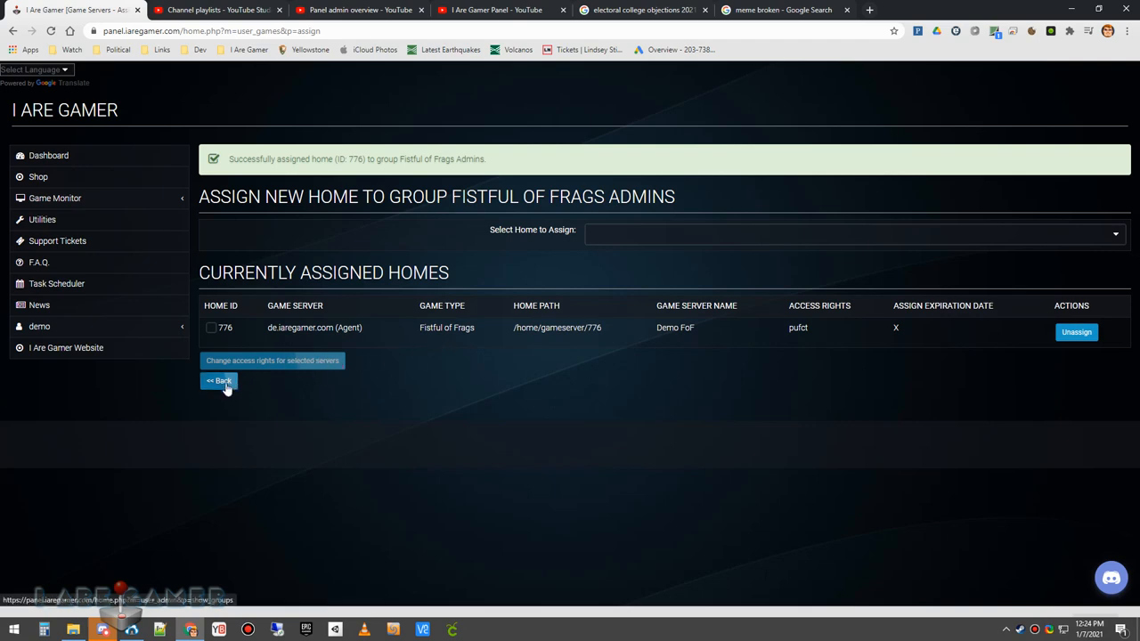
Step: Return to the groups list and add subDemo to Fistful of Frags Admins
{"action": "left_click", "coordinate": [219, 381]}
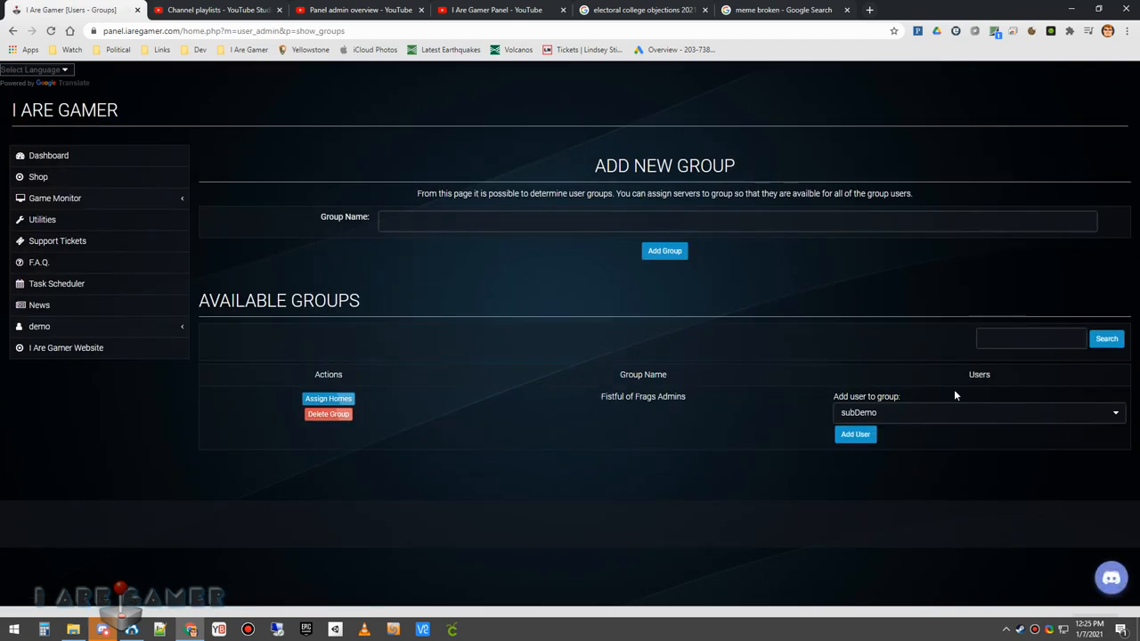
{"action": "left_click", "coordinate": [977, 412]}
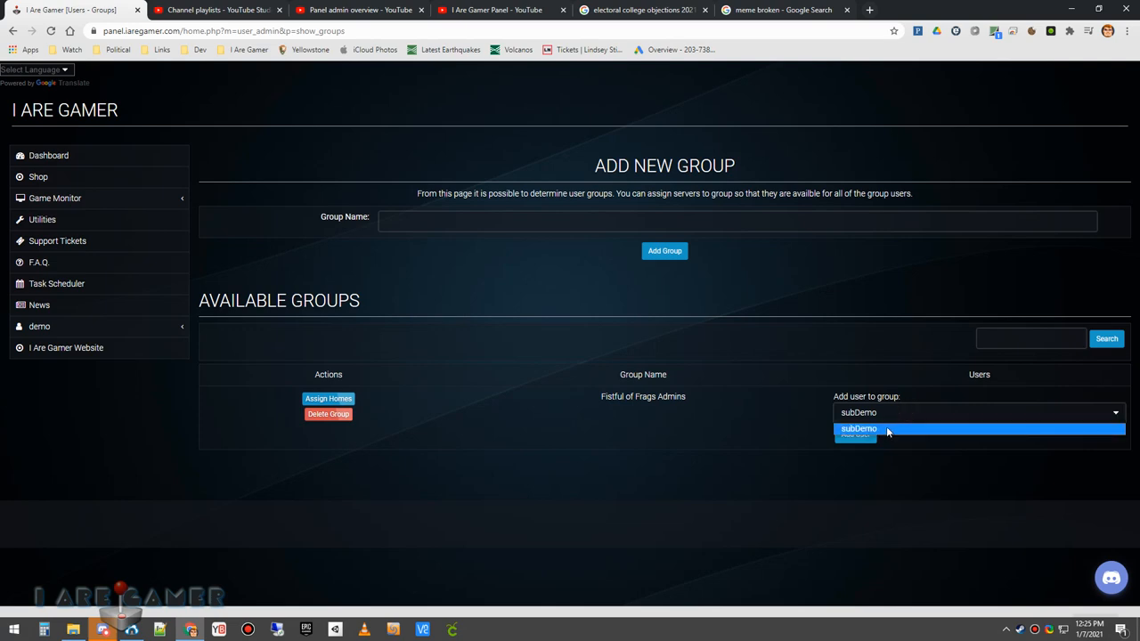
{"action": "left_click", "coordinate": [859, 428]}
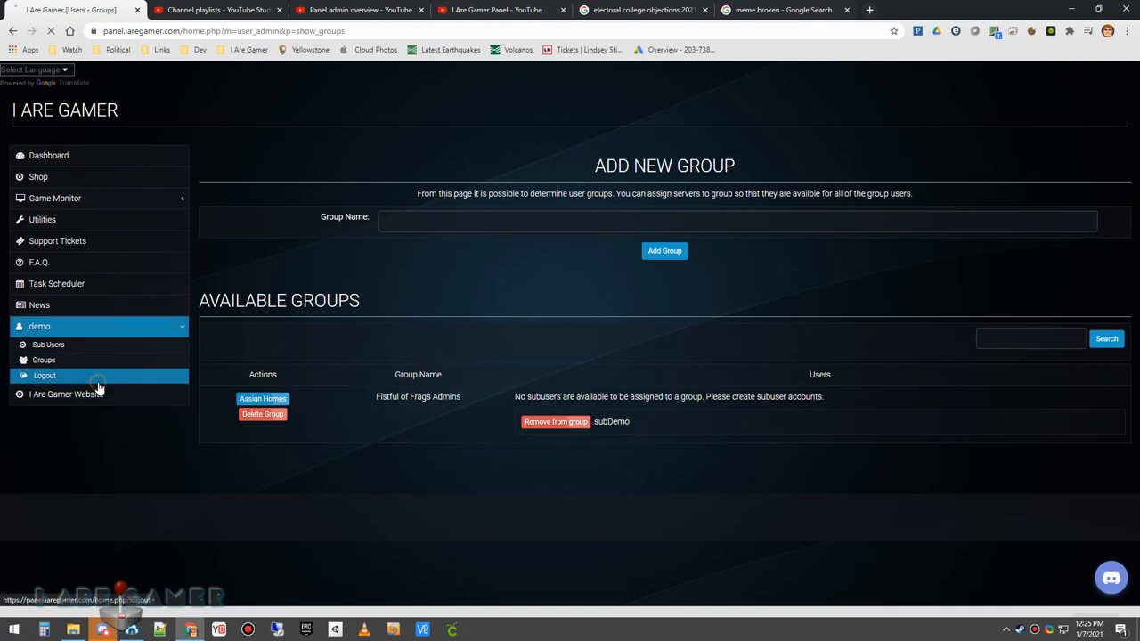
Step: Log out of demo and log in as 'subDemo' with its password
{"action": "left_click", "coordinate": [44, 375]}
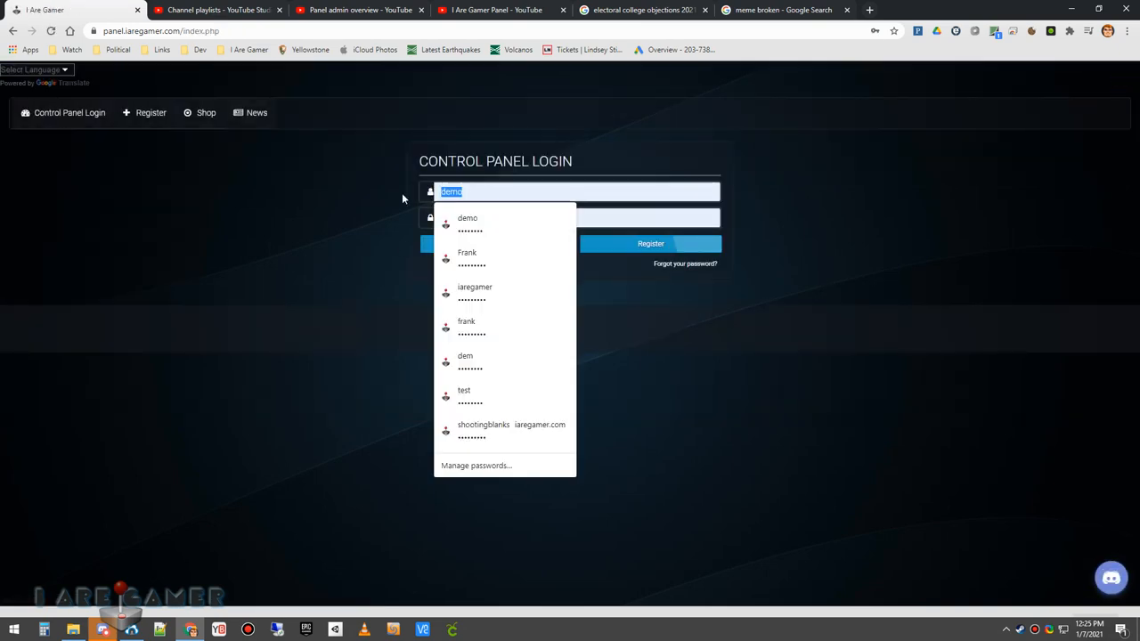
{"action": "type", "text": "subDemo"}
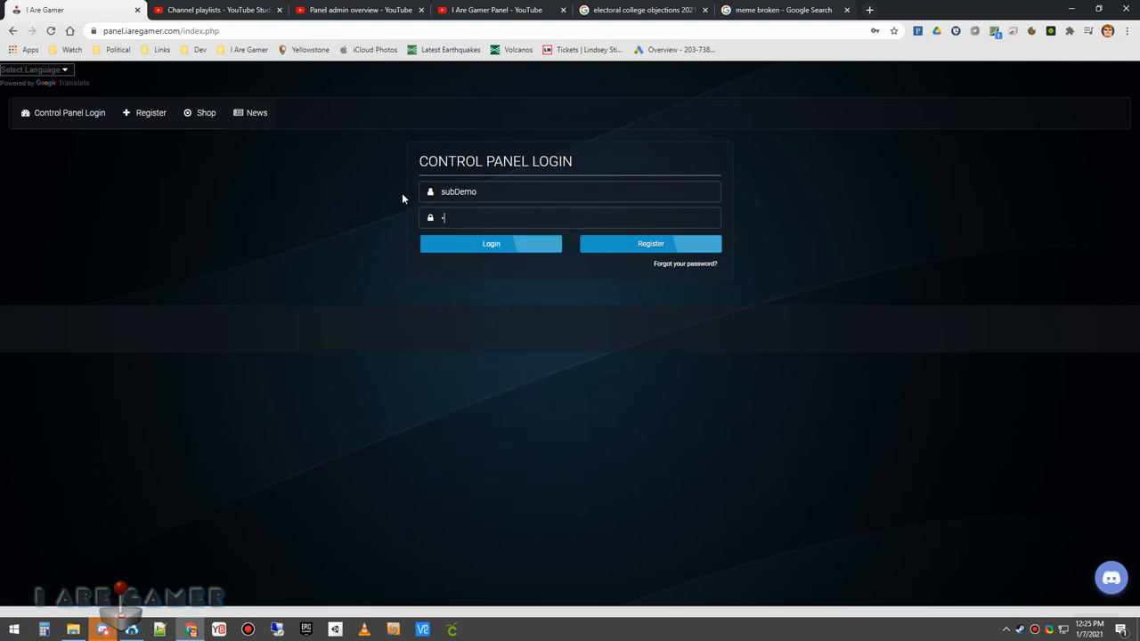
{"action": "type", "text": "password"}
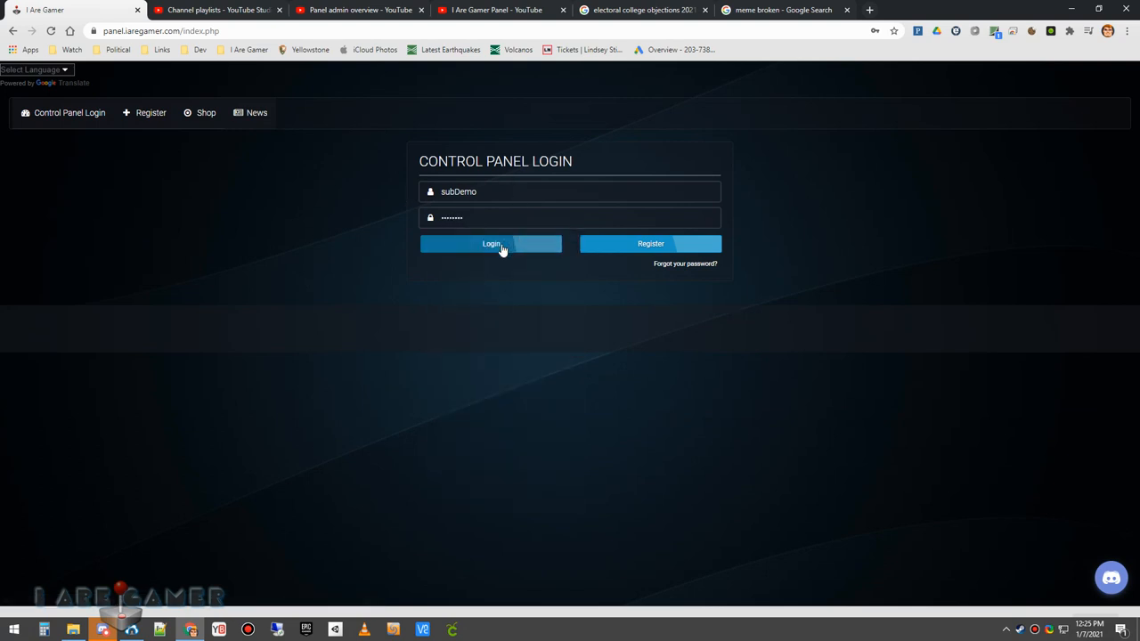
{"action": "left_click", "coordinate": [490, 243]}
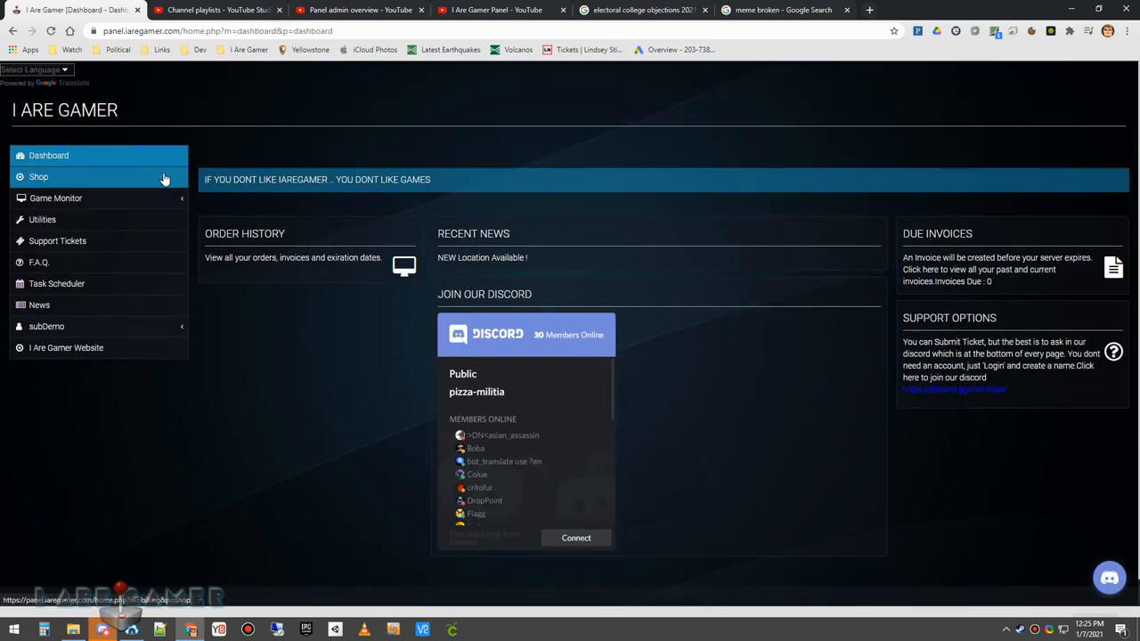
Step: Open Game Monitor in subDemo's sidebar to reach the Demo FoF server
{"action": "left_click", "coordinate": [55, 198]}
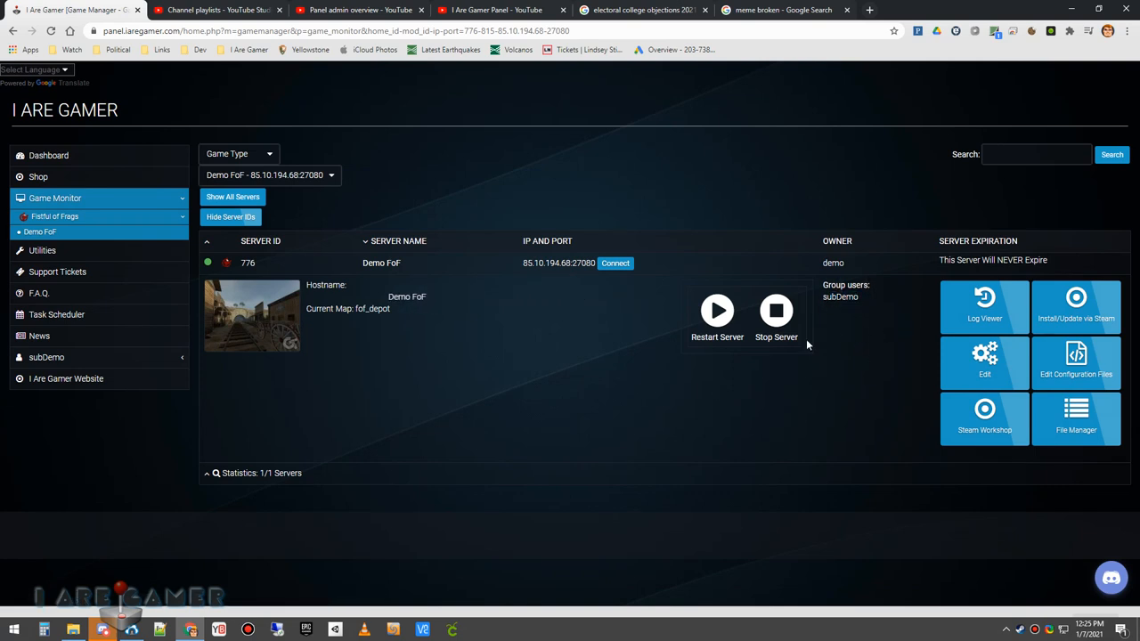
{"action": "mouse_move", "coordinate": [574, 240]}
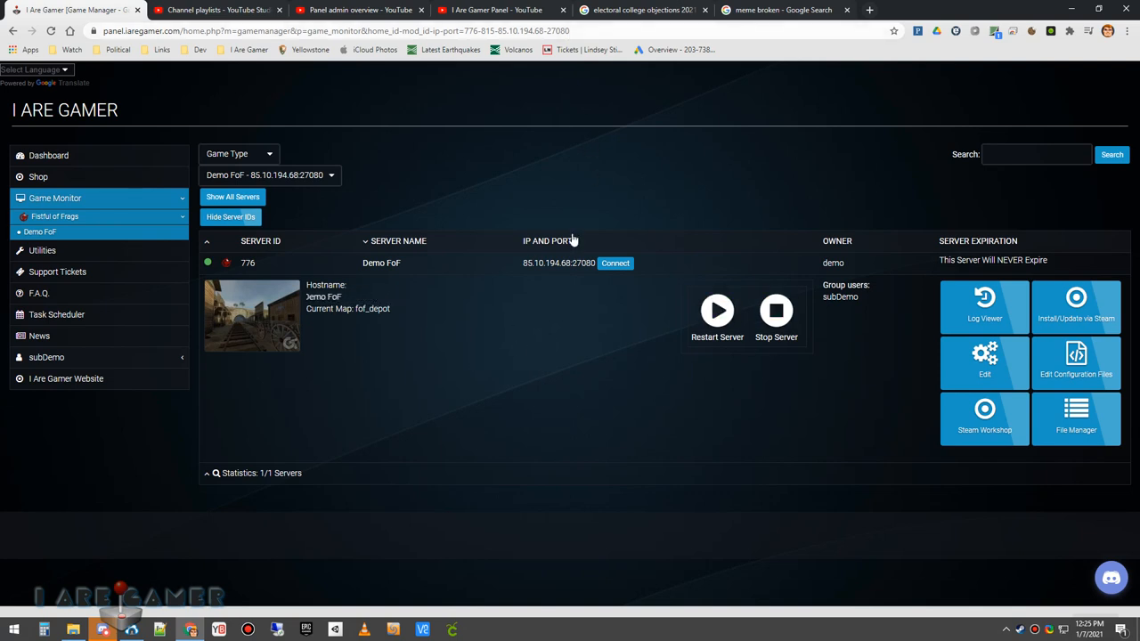